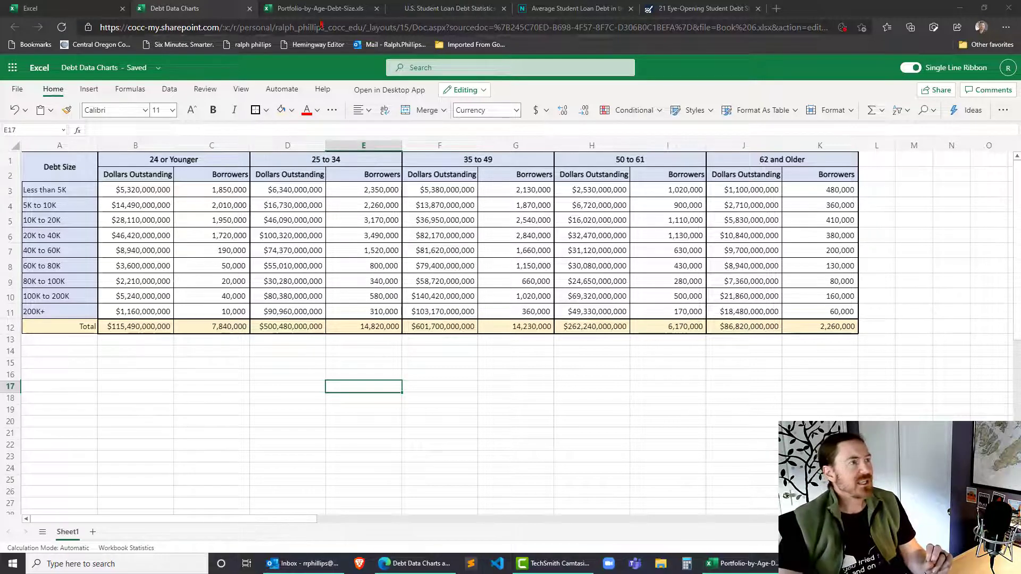
Link the debt-size labels in A15:A23 to the original table, starting with =A3
click(319, 8)
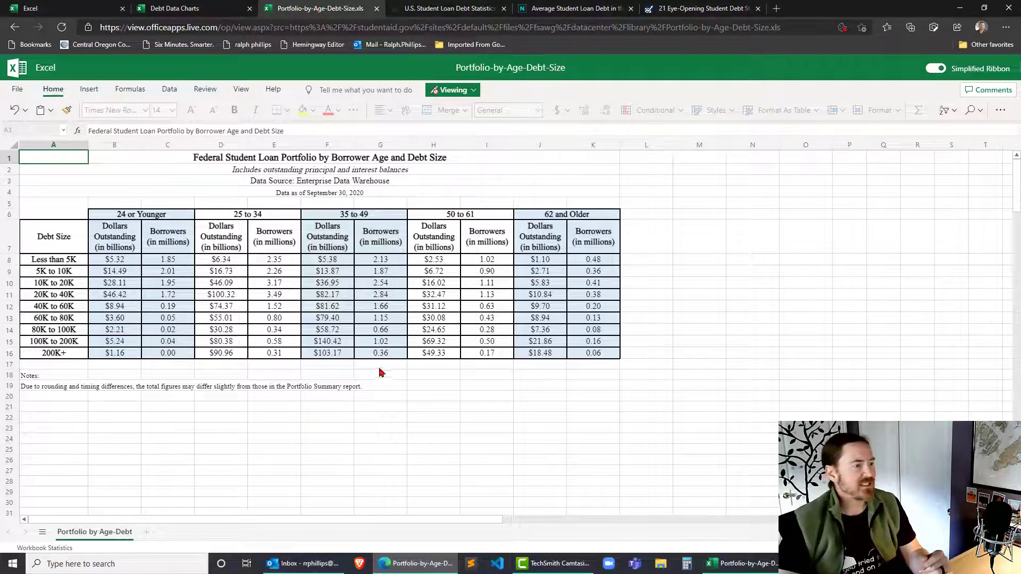
click(174, 8)
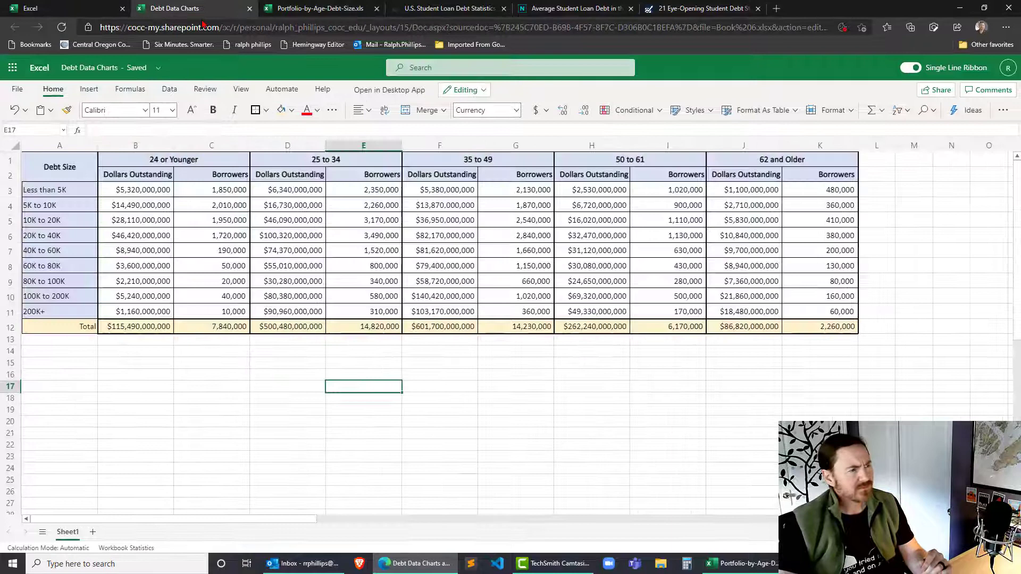
click(211, 374)
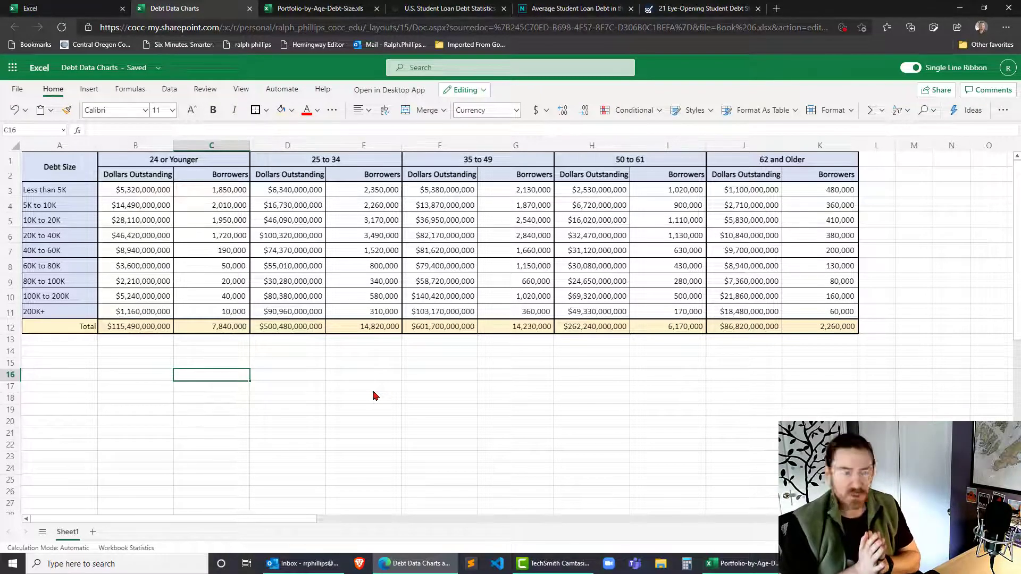
click(135, 386)
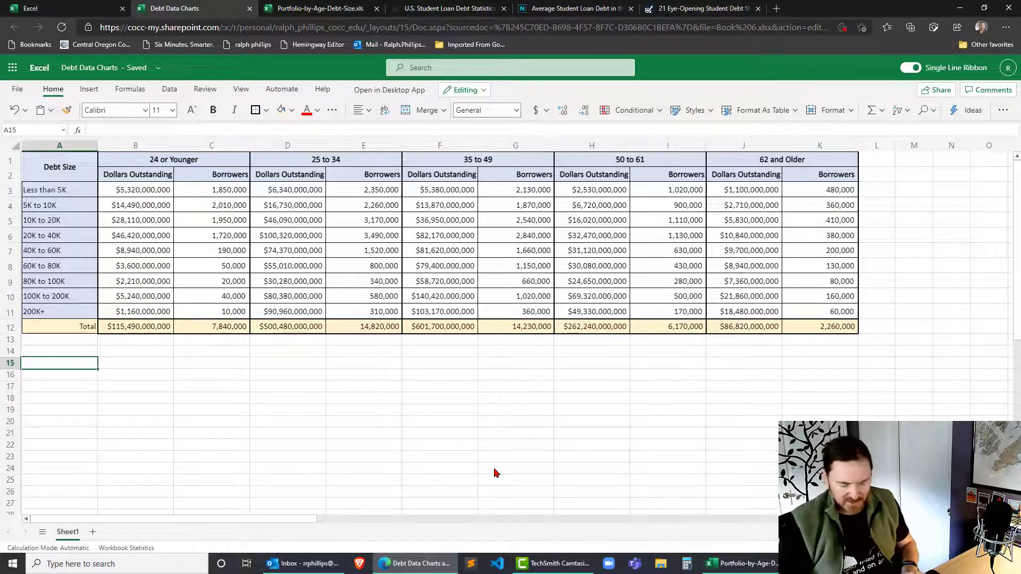
text(=)
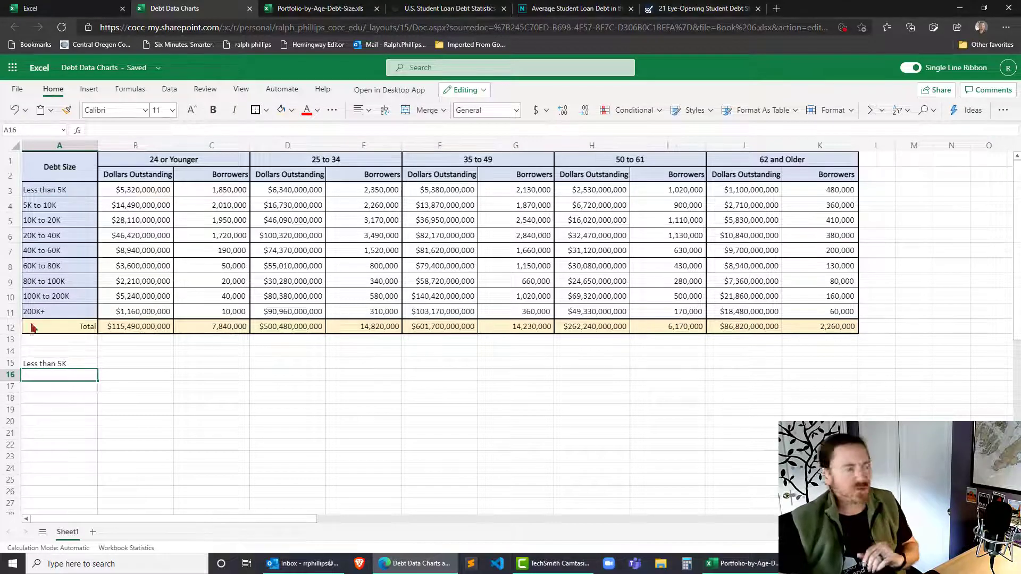
click(59, 363)
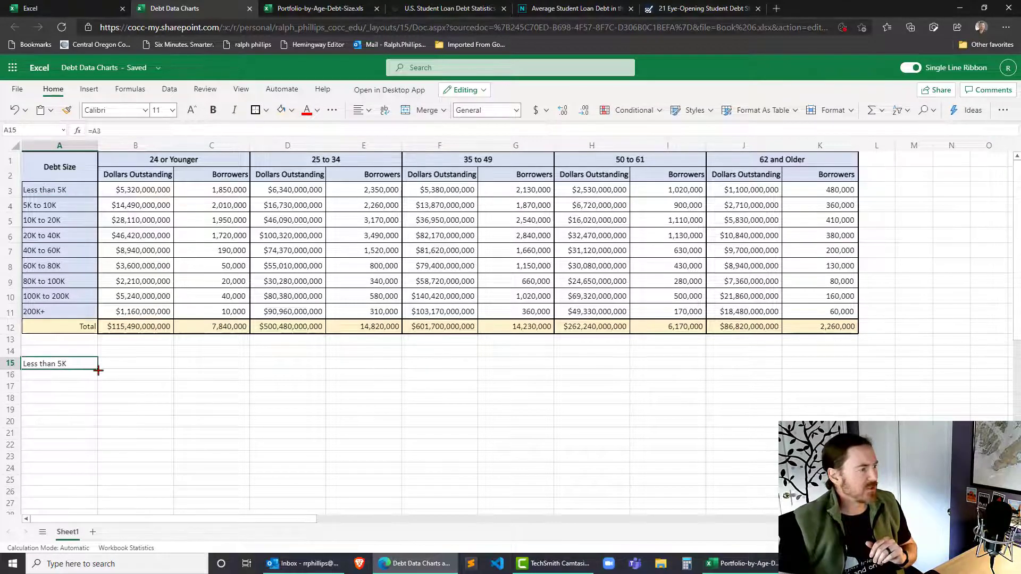
drag(99, 372, 99, 462)
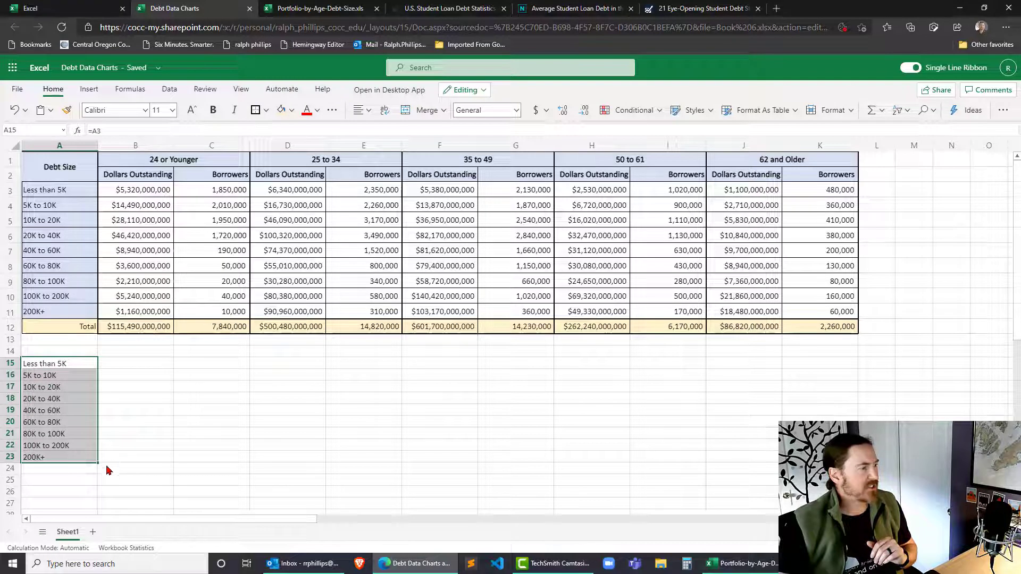
click(135, 433)
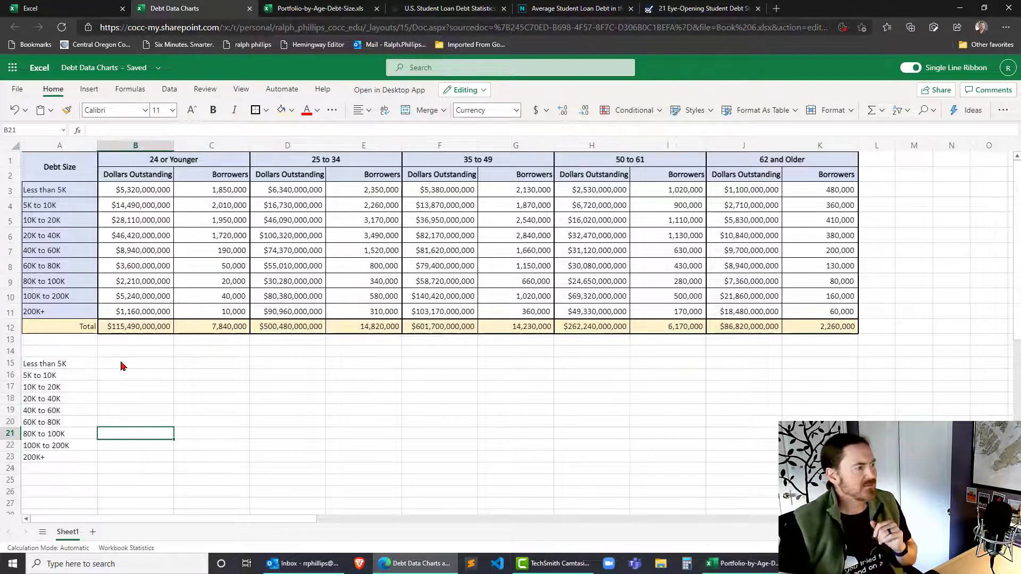
Link the age-group headings across row 14, from B14 (=B1) to column K
click(136, 351)
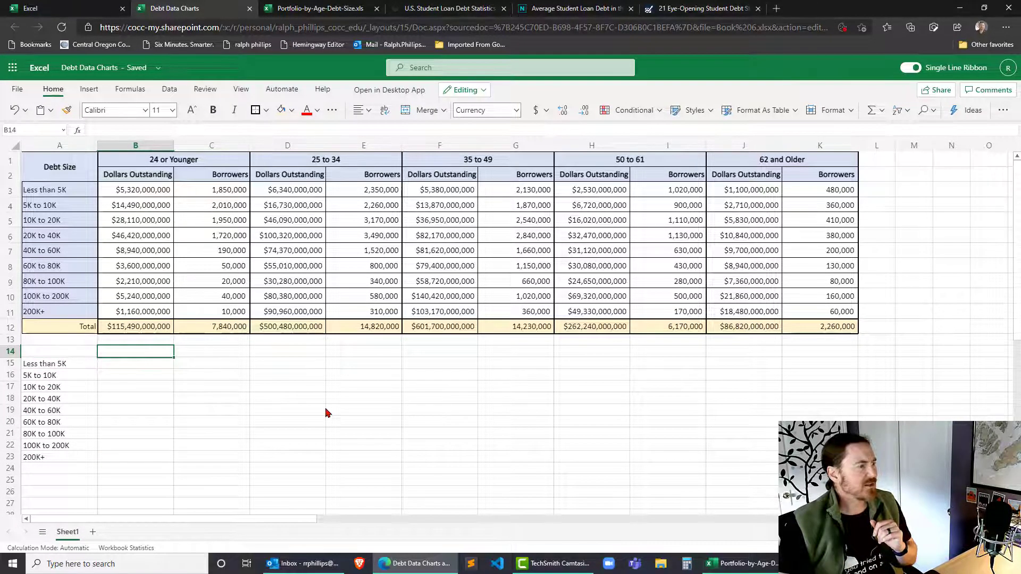
mouse_move(338, 421)
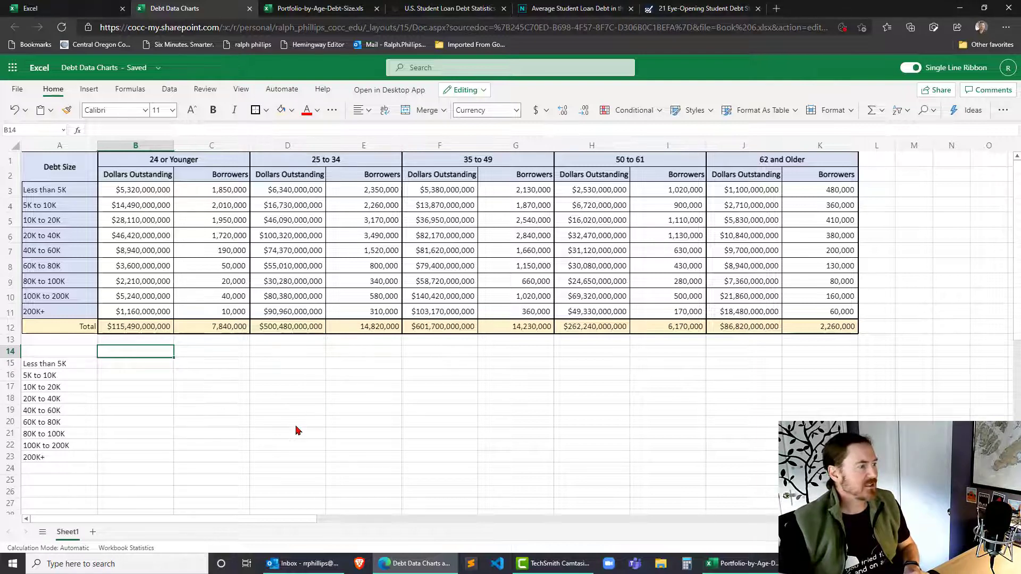
text(=B1)
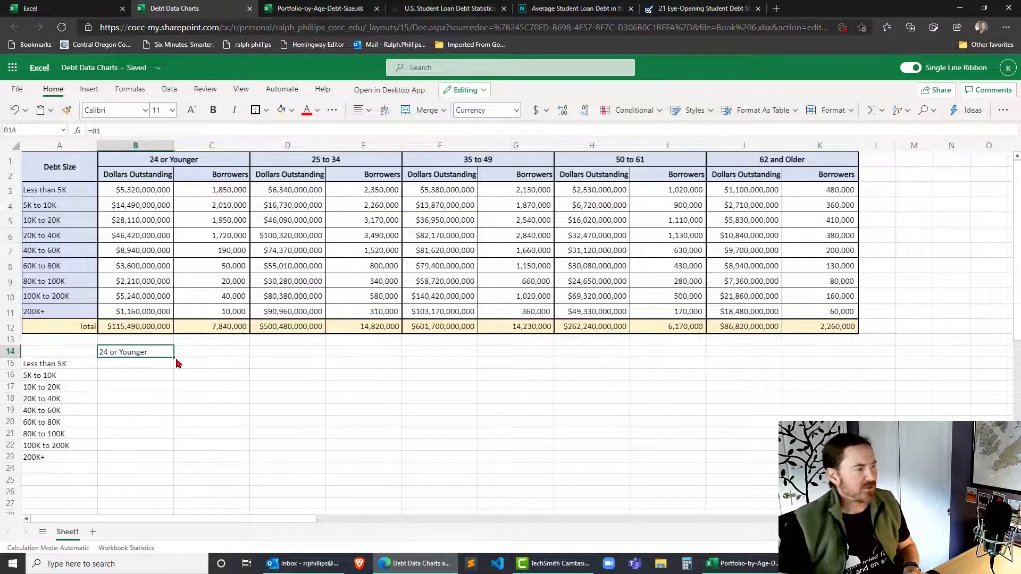
drag(134, 352, 820, 351)
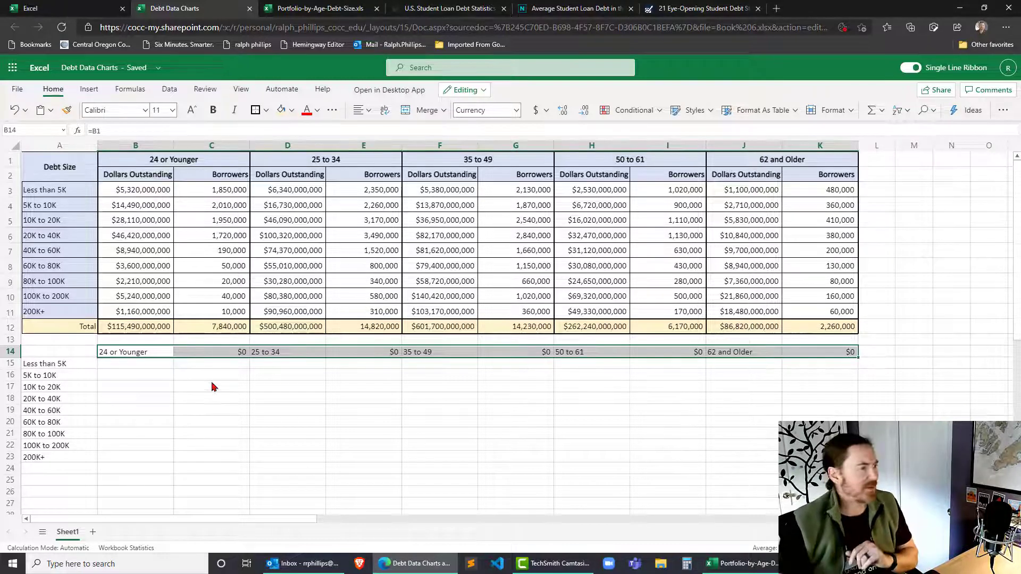
Link the dollar values from B15 (=B3), filled across and down to K23
click(134, 363)
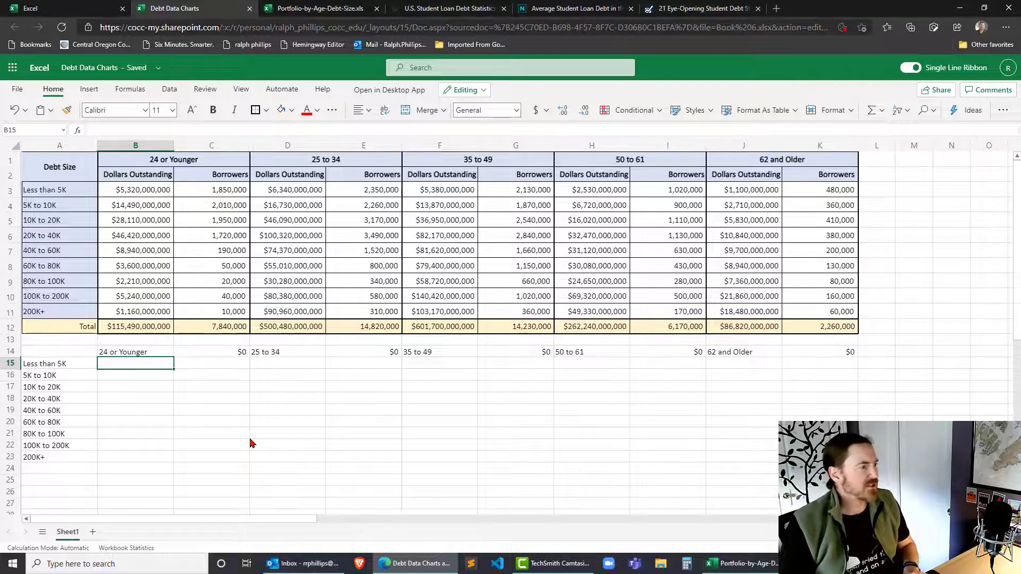
text(=)
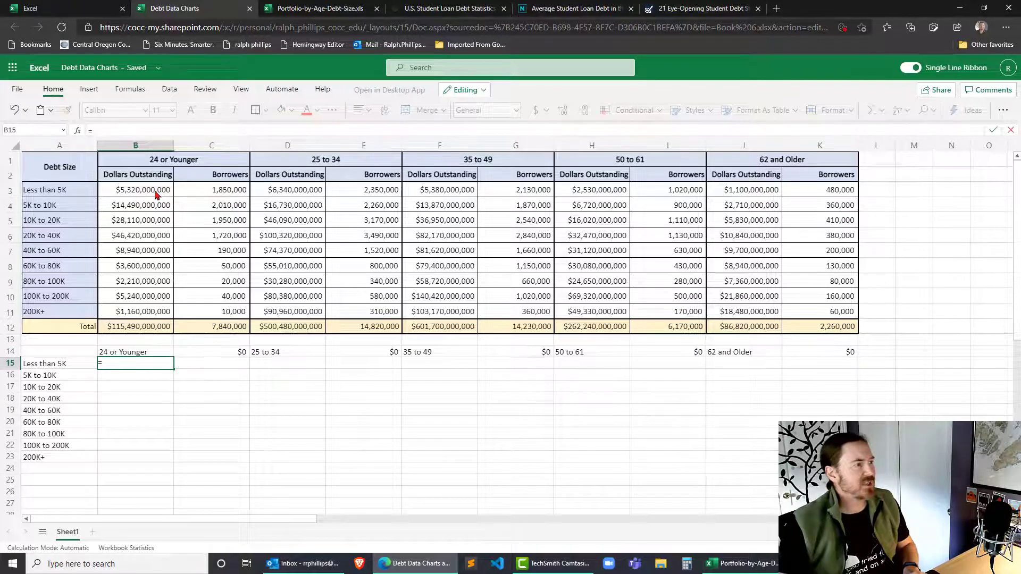
key(Enter)
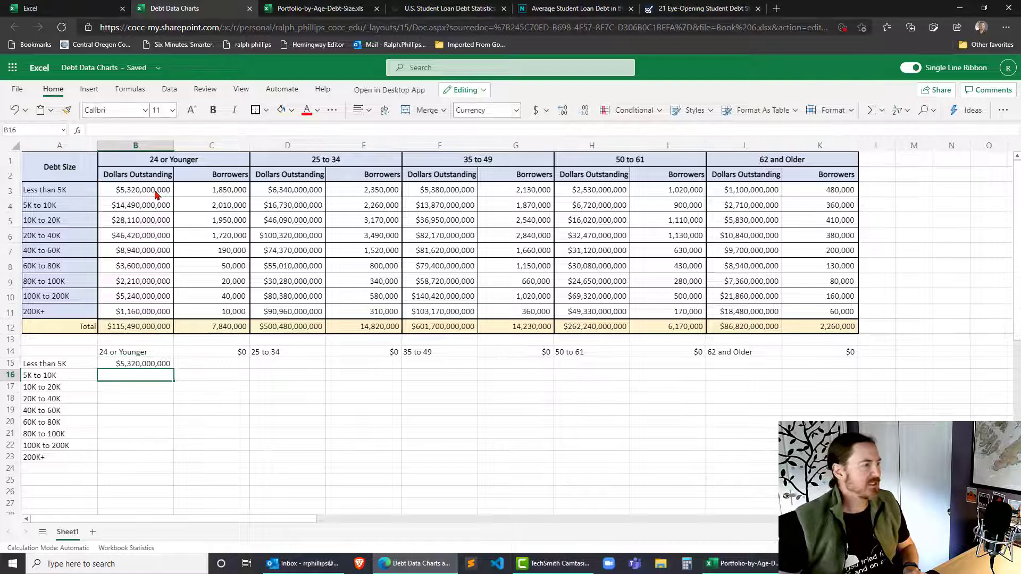
click(136, 363)
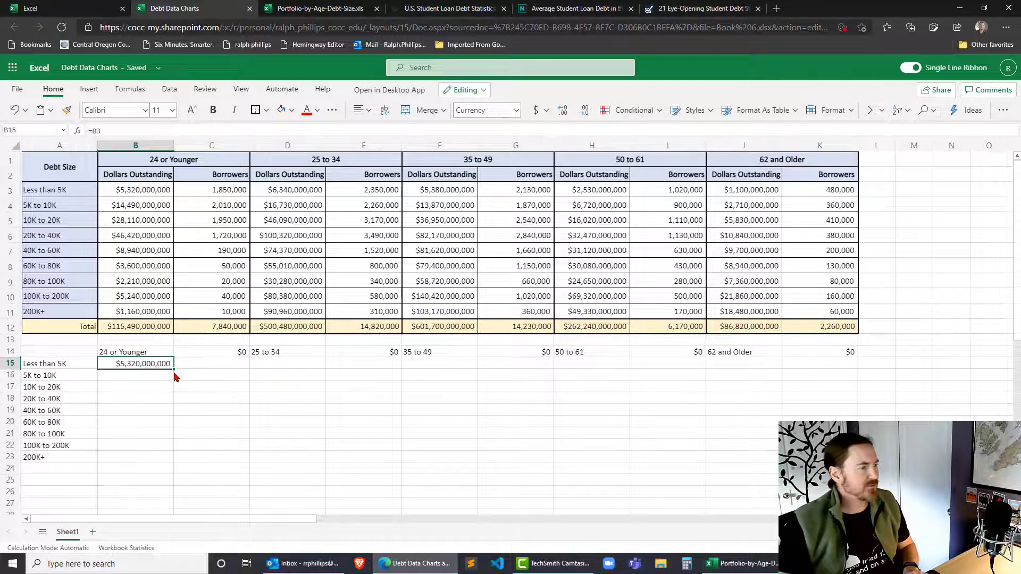
drag(135, 363, 136, 457)
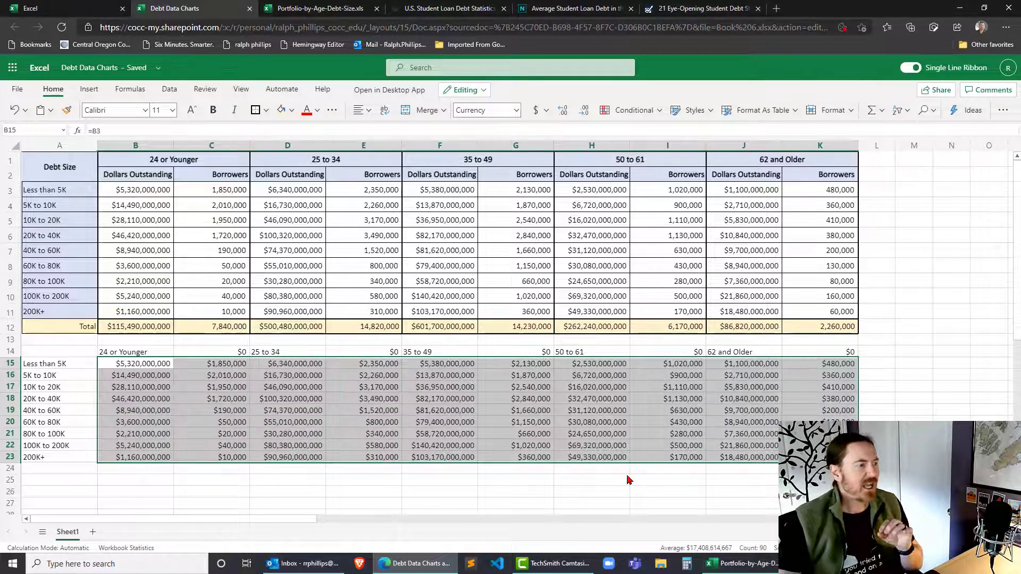
Delete each Borrowers column from the copied table, shifting the remaining cells left
click(288, 410)
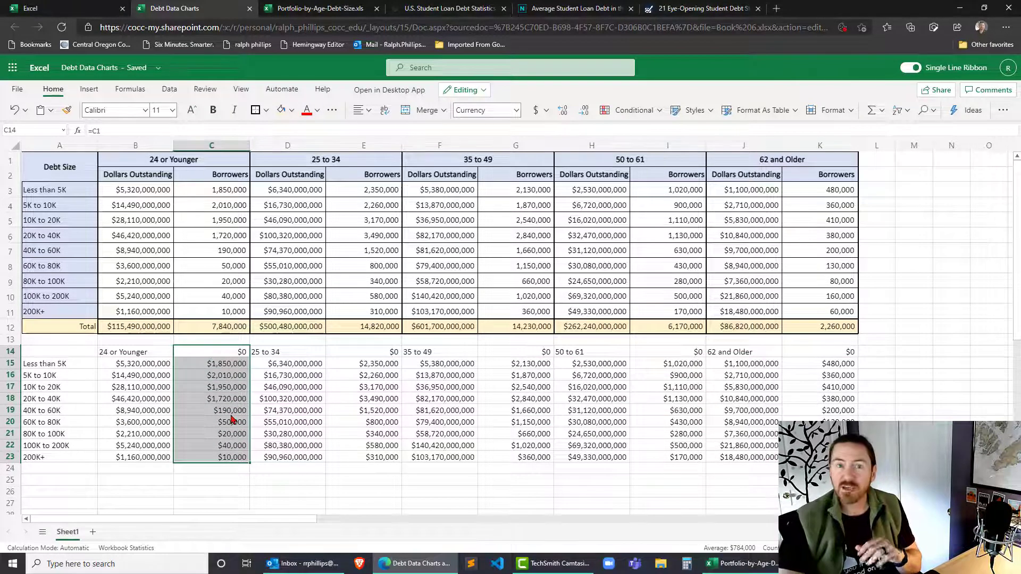
right_click(227, 417)
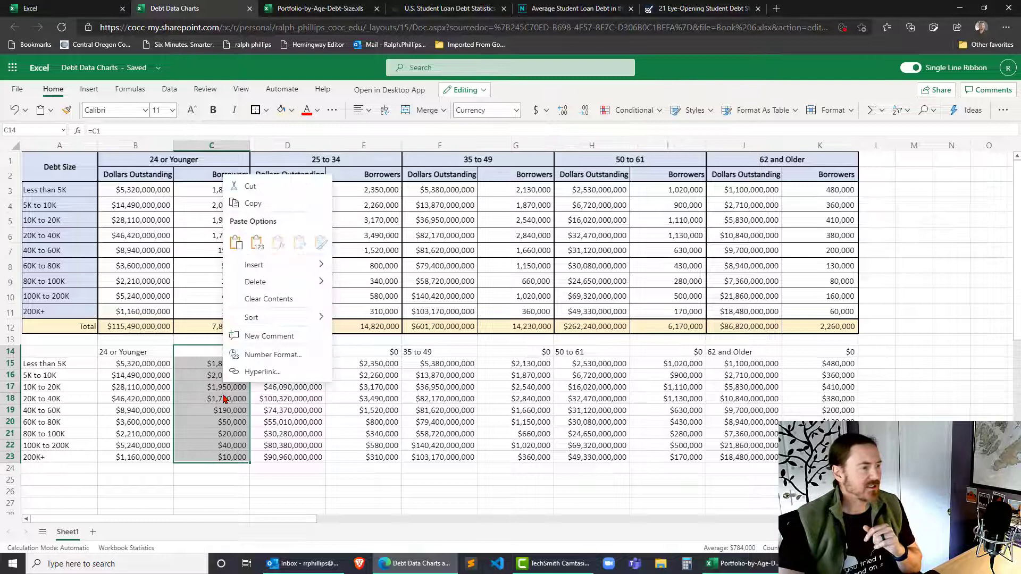
mouse_move(255, 282)
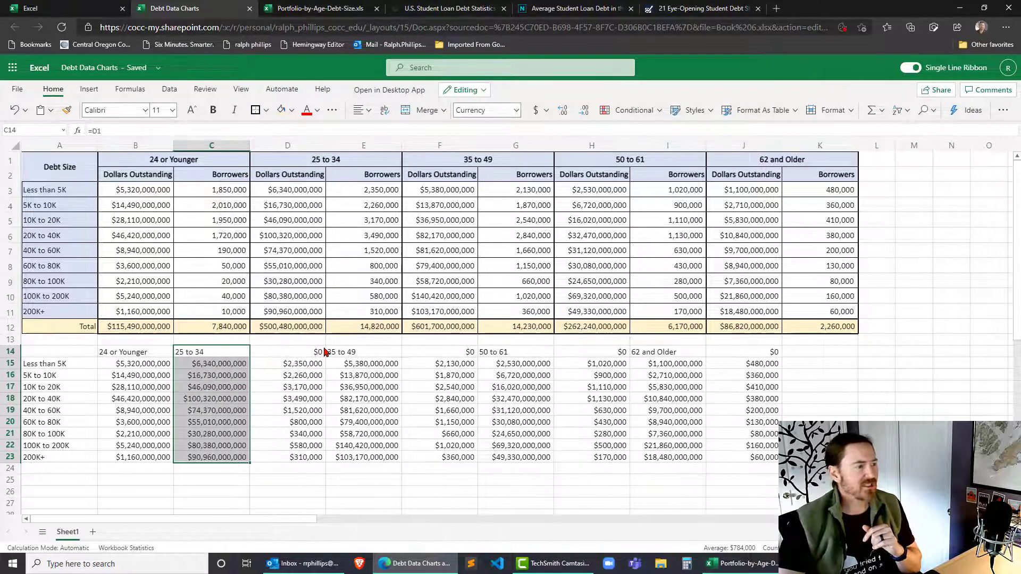
click(287, 352)
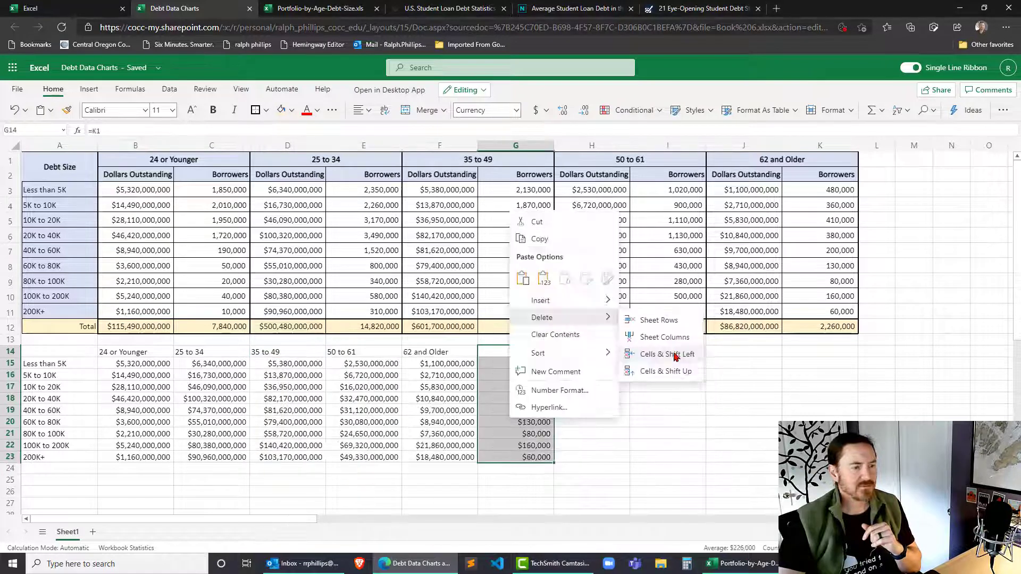
click(665, 353)
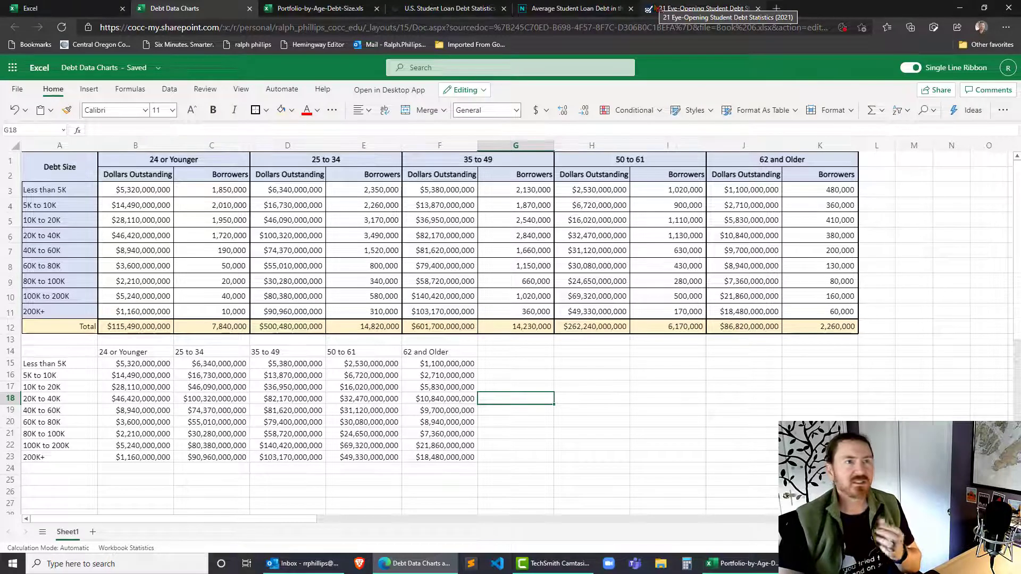
click(699, 9)
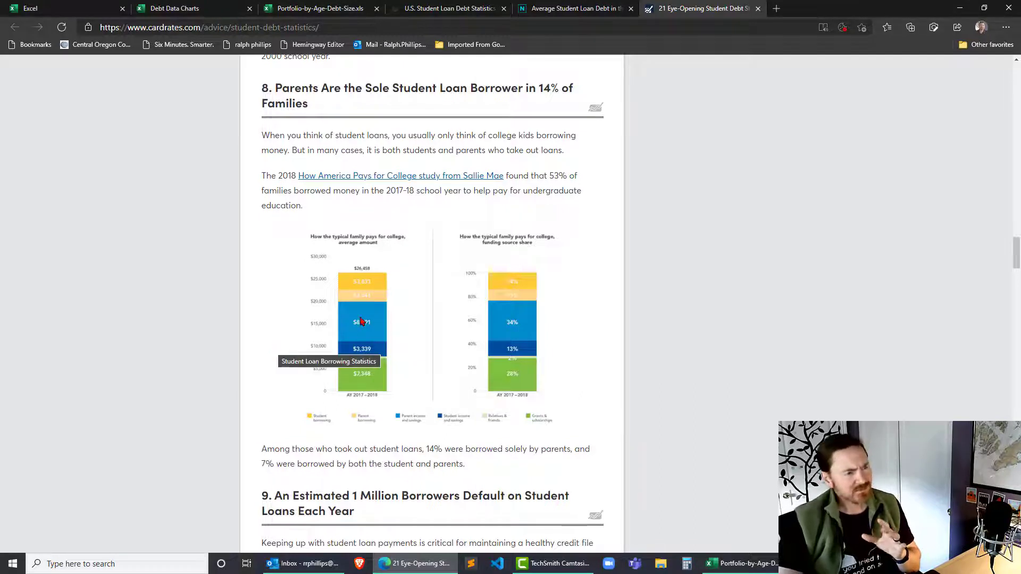
mouse_move(380, 389)
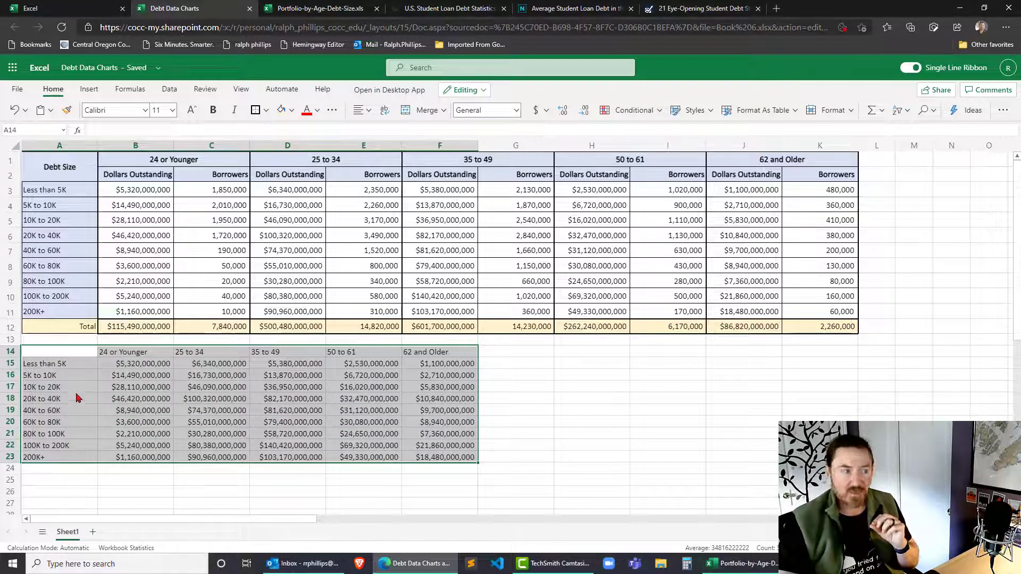
mouse_move(83, 372)
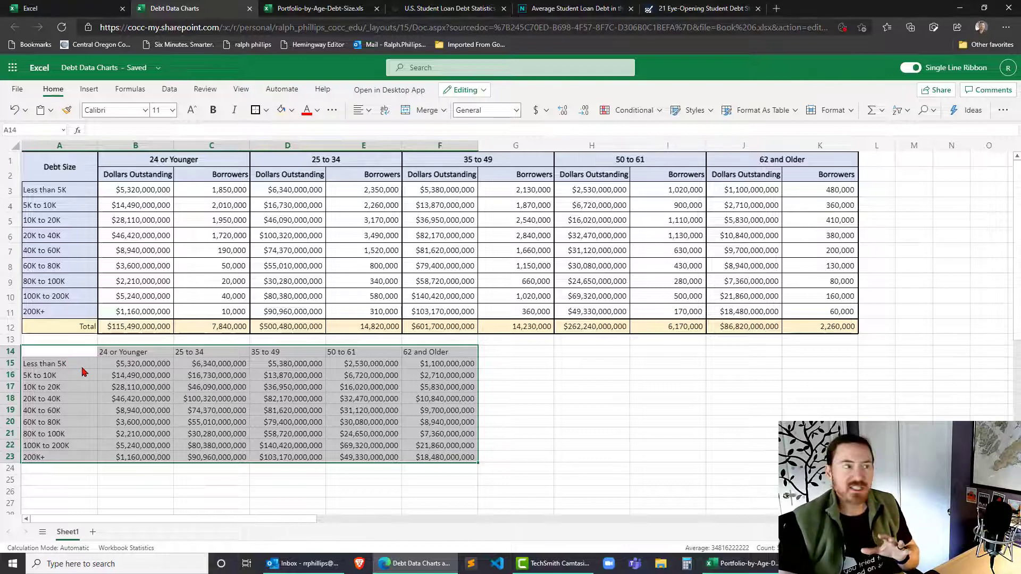
Insert a 100% stacked column chart from the copied dollar table A14:F23
click(88, 89)
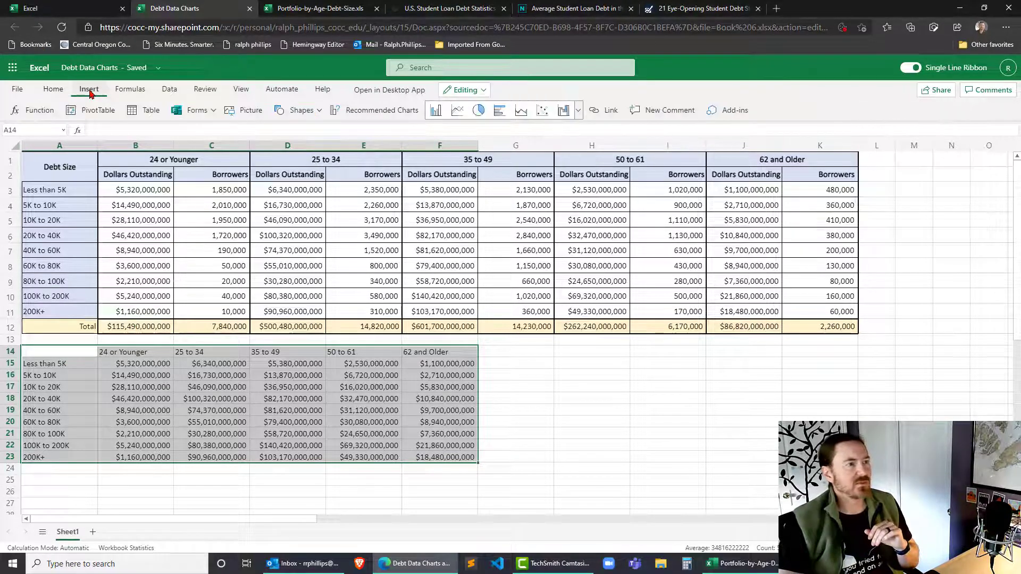
click(576, 110)
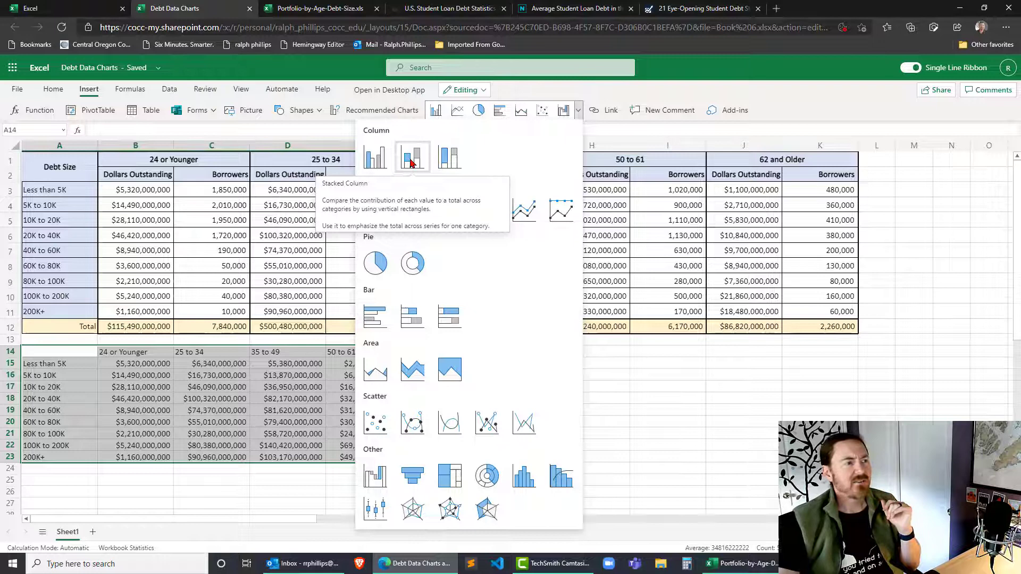
mouse_move(448, 157)
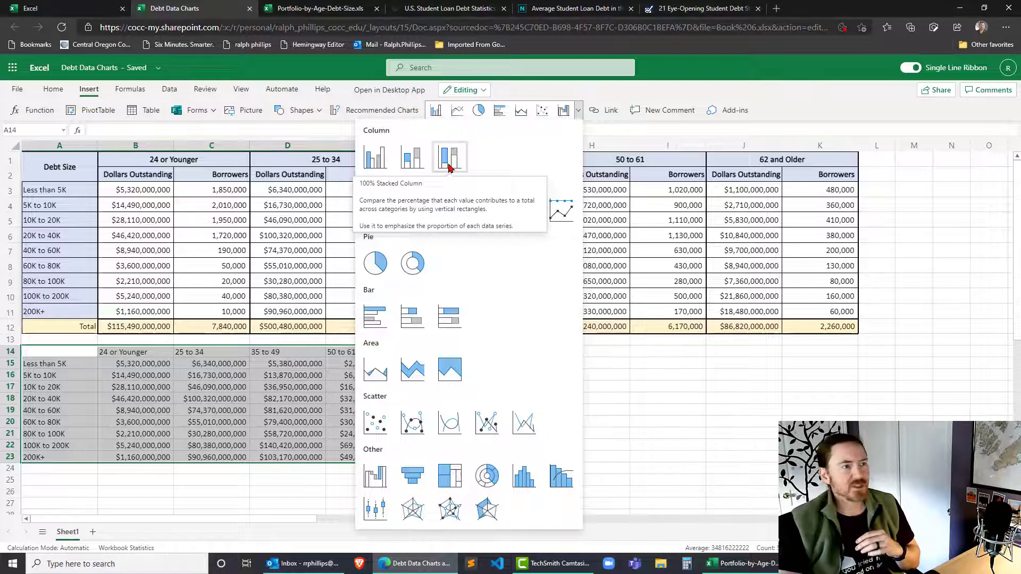
click(447, 157)
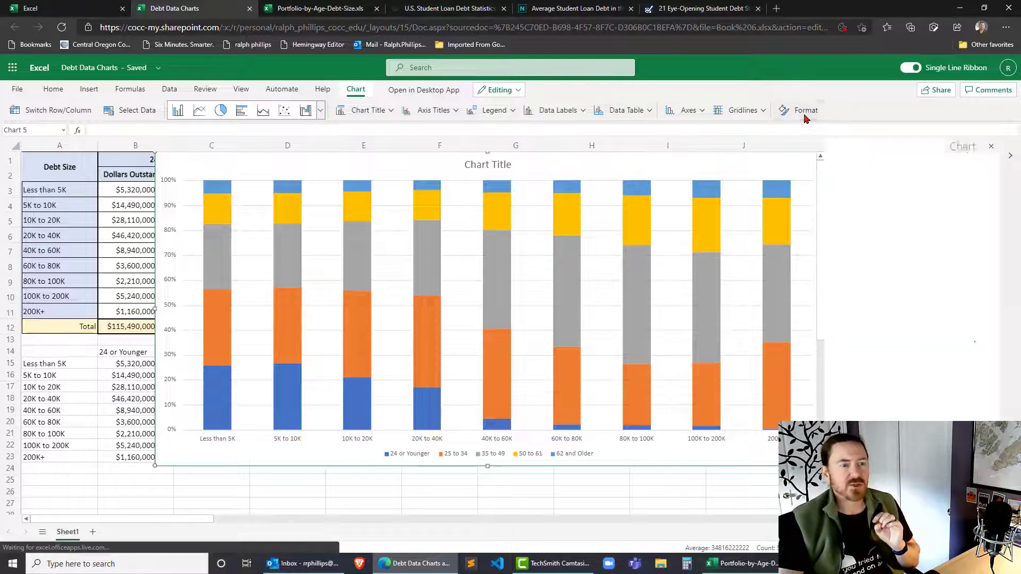
Set the chart legend font size to 18 and enlarge the horizontal axis labels
click(805, 110)
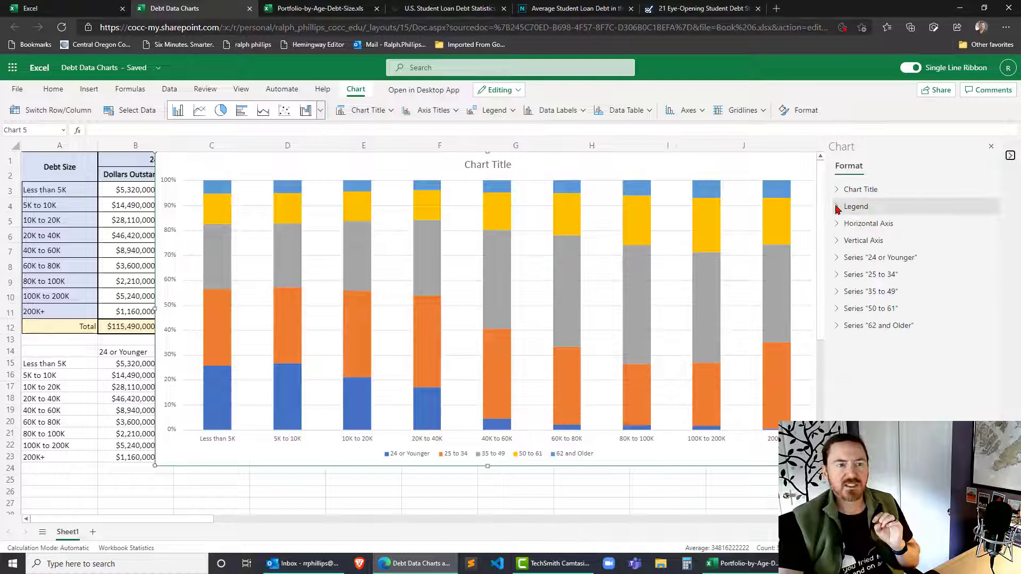
click(856, 206)
text(18)
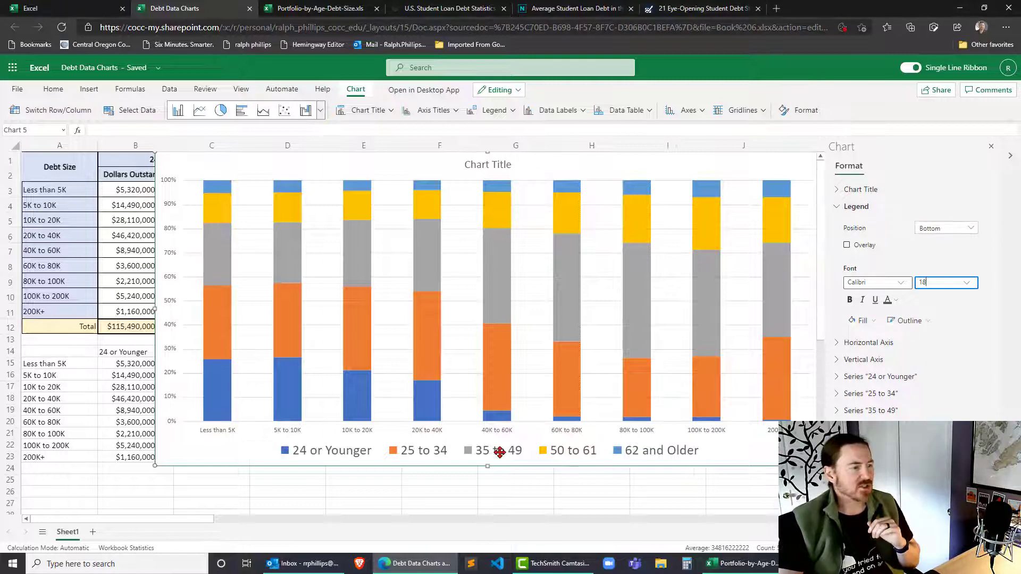
click(837, 206)
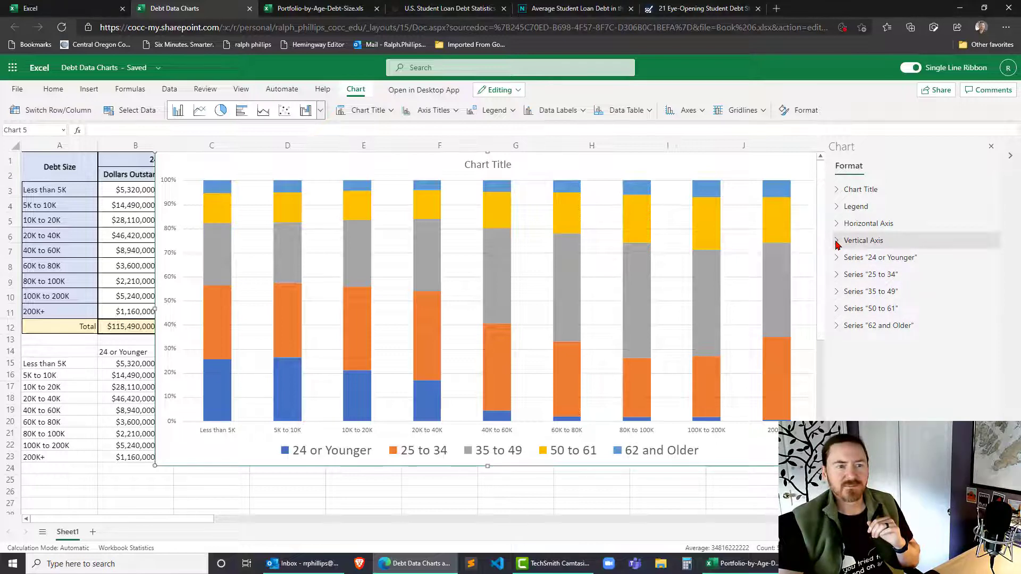
click(867, 223)
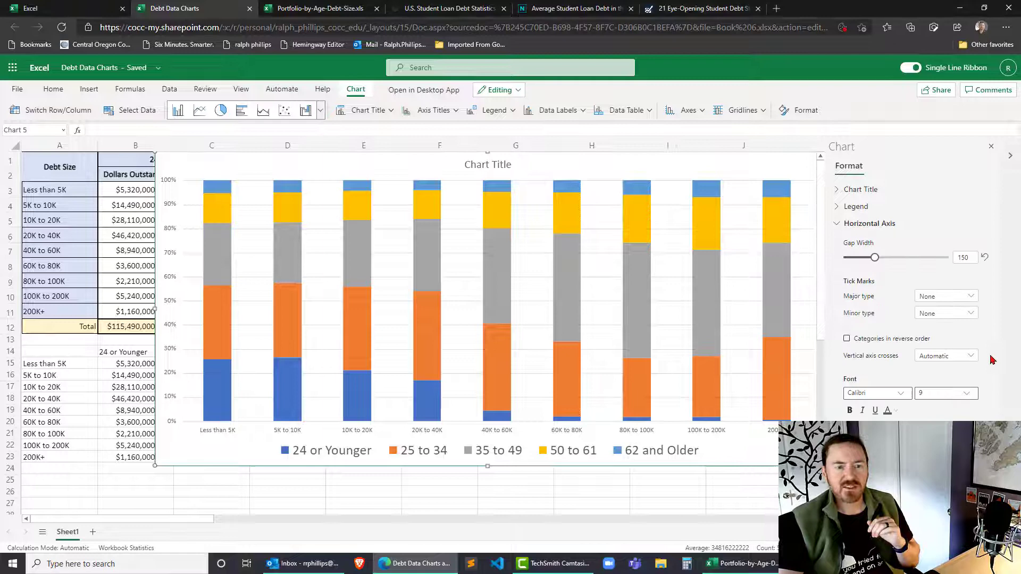
click(965, 392)
text(16)
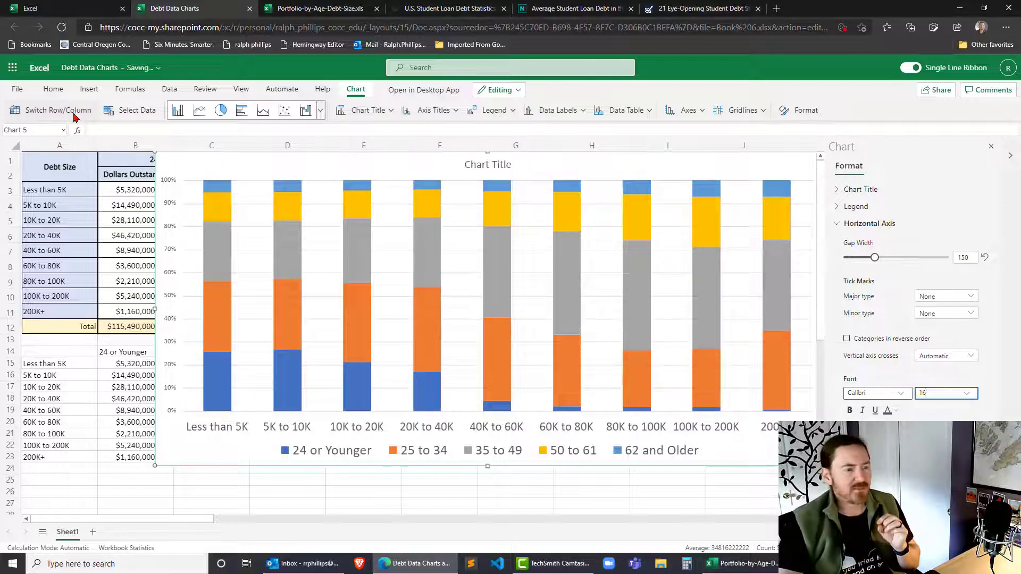
Switch rows and columns so bars group by age, with debt sizes in the legend
click(57, 110)
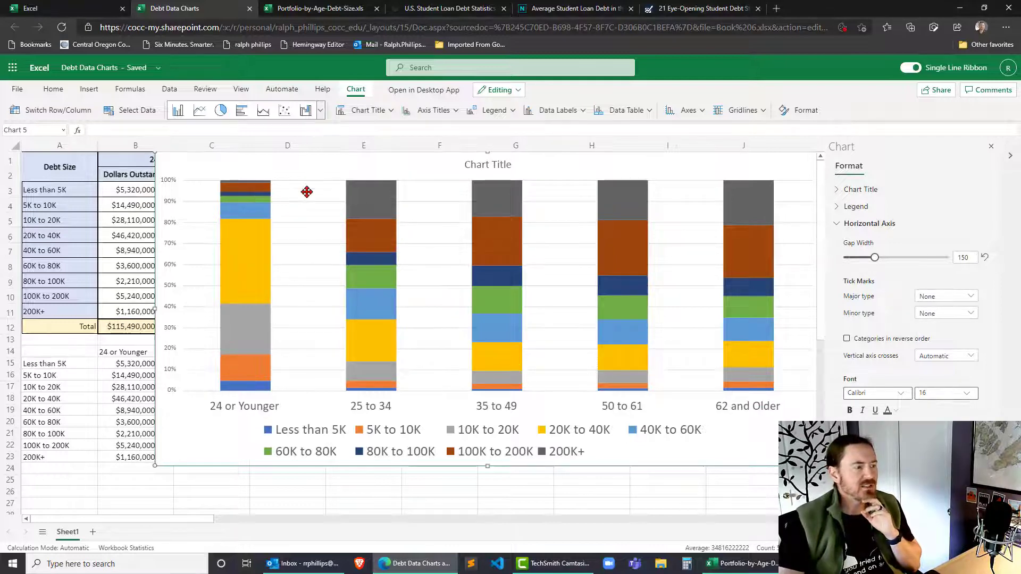
mouse_move(445, 351)
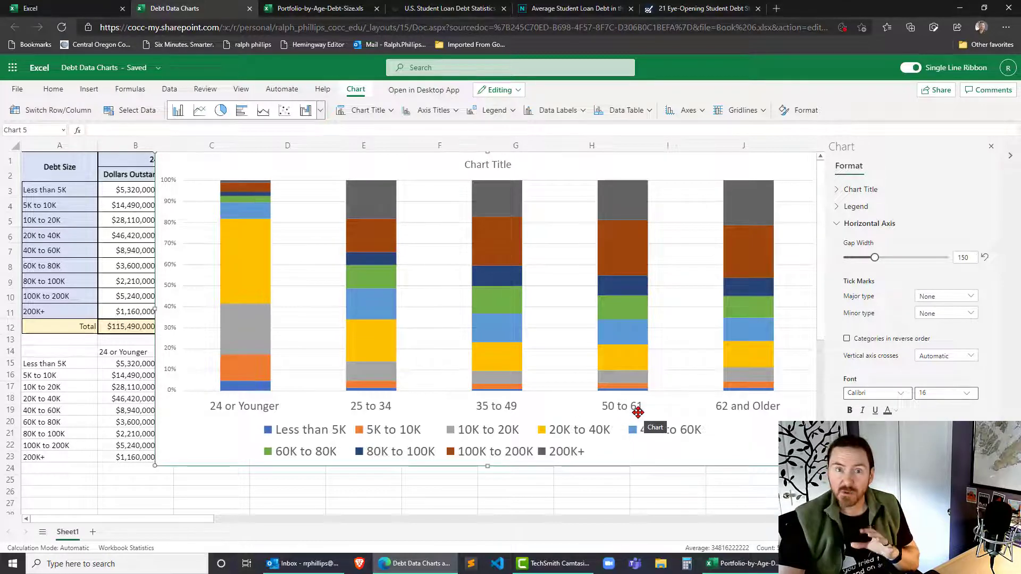
mouse_move(664, 329)
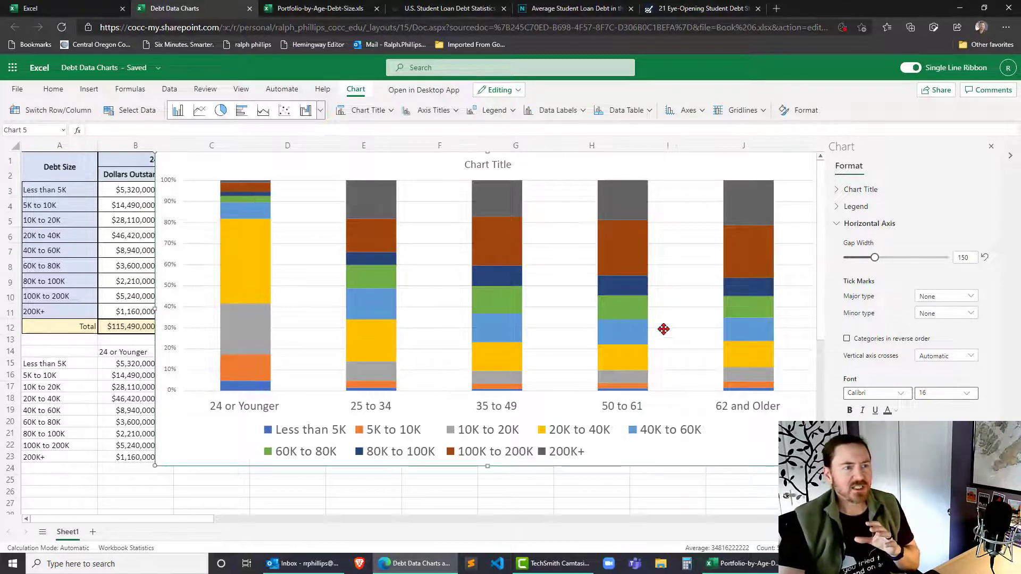
mouse_move(627, 251)
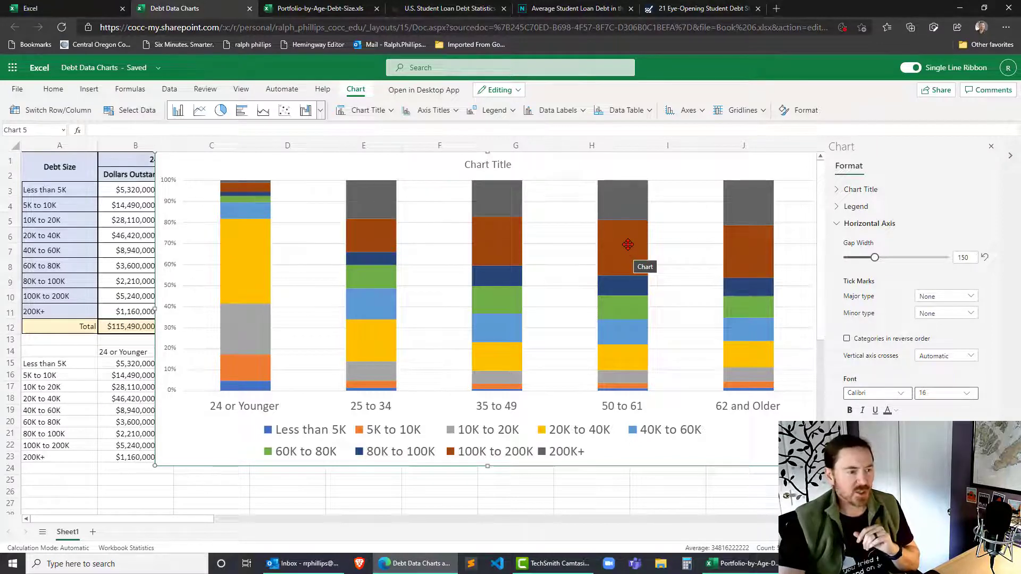
mouse_move(501, 463)
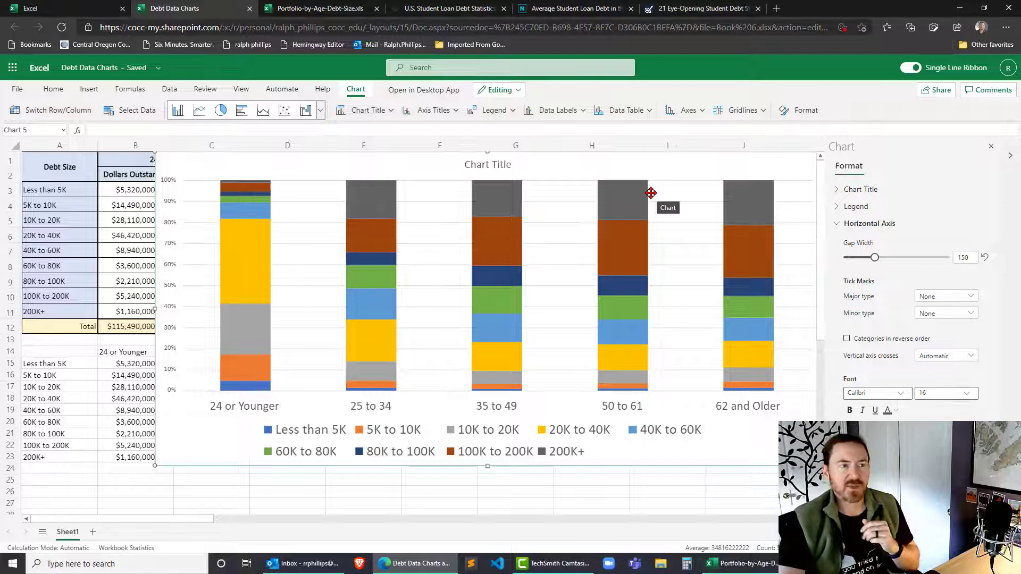
mouse_move(659, 301)
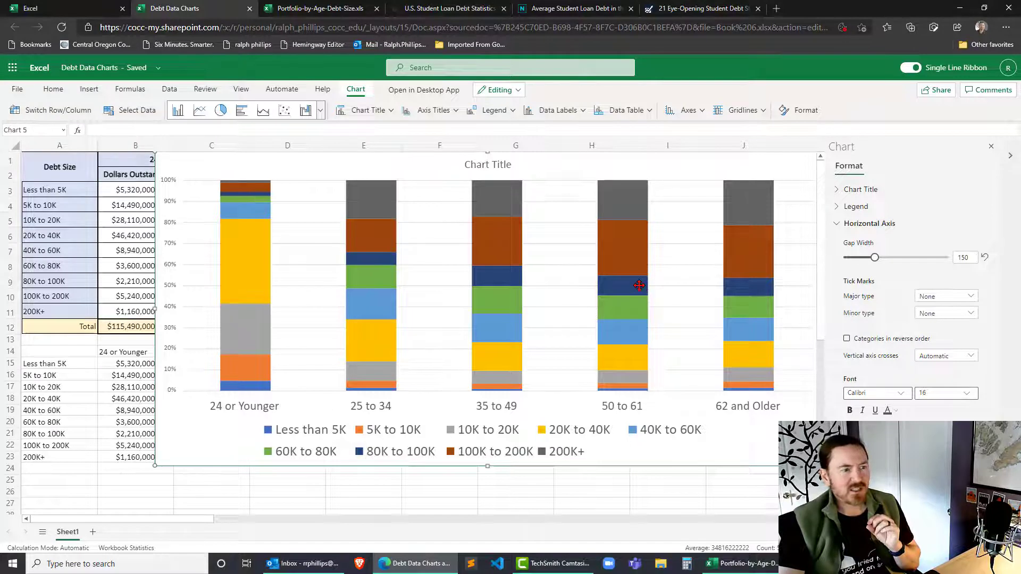
mouse_move(638, 339)
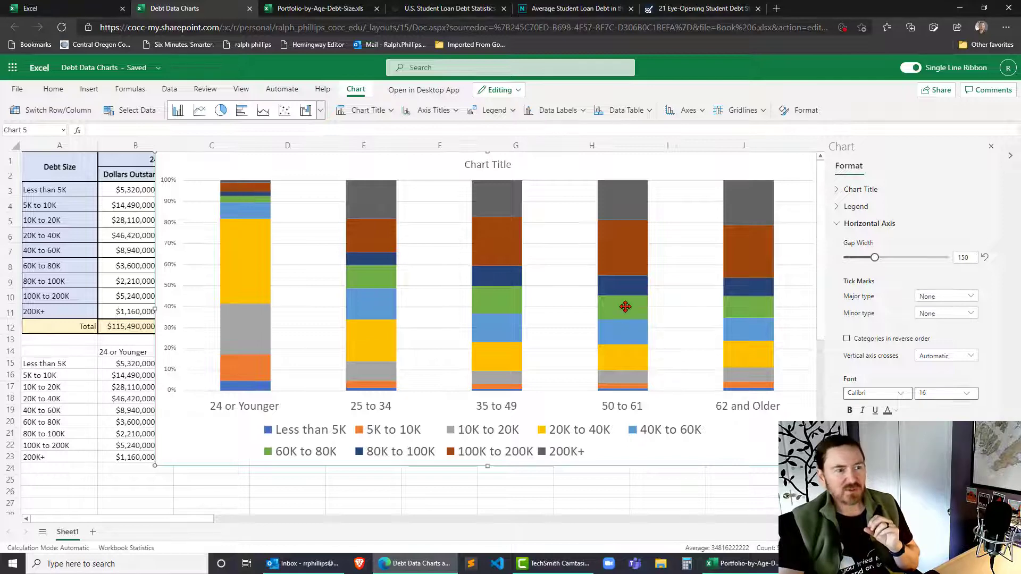
mouse_move(640, 327)
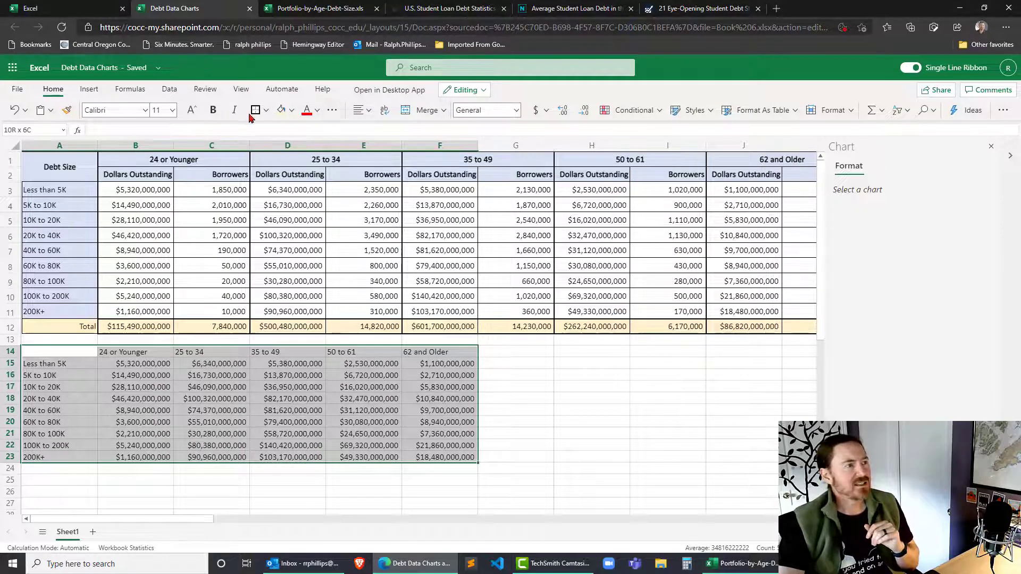
Insert a regular Stacked Column chart of the linked dollar table A14:F23
click(89, 89)
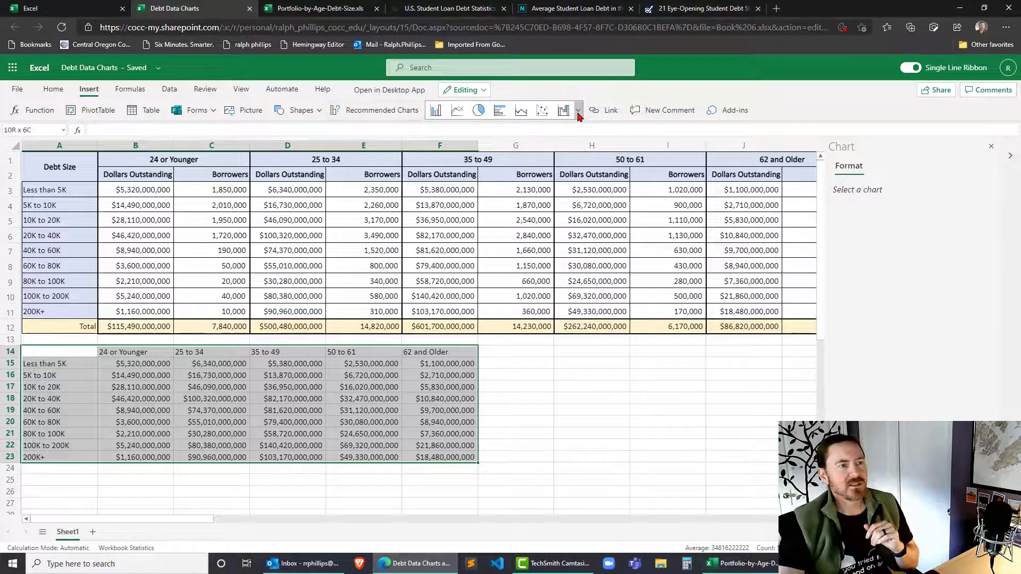
click(577, 110)
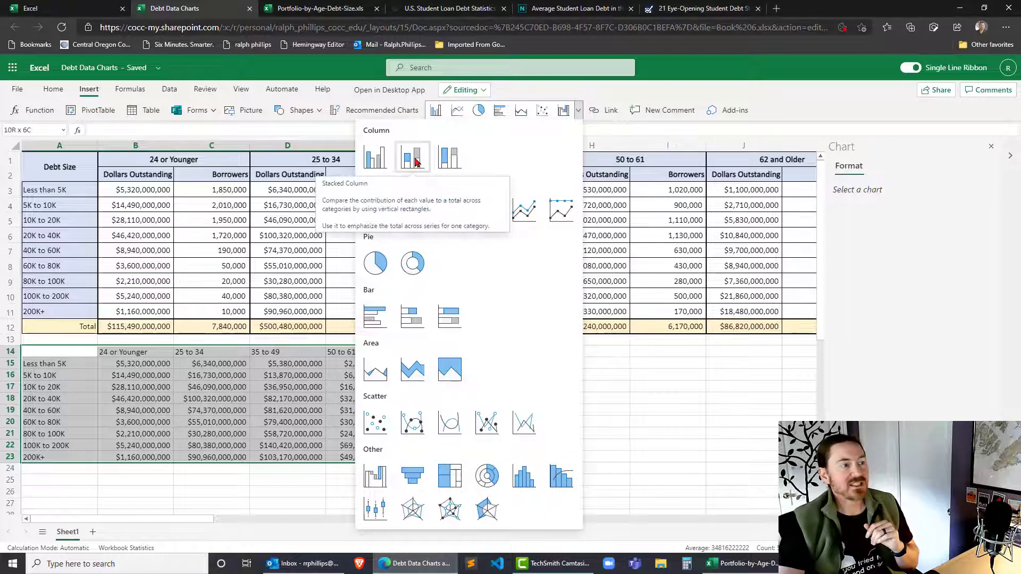
click(411, 157)
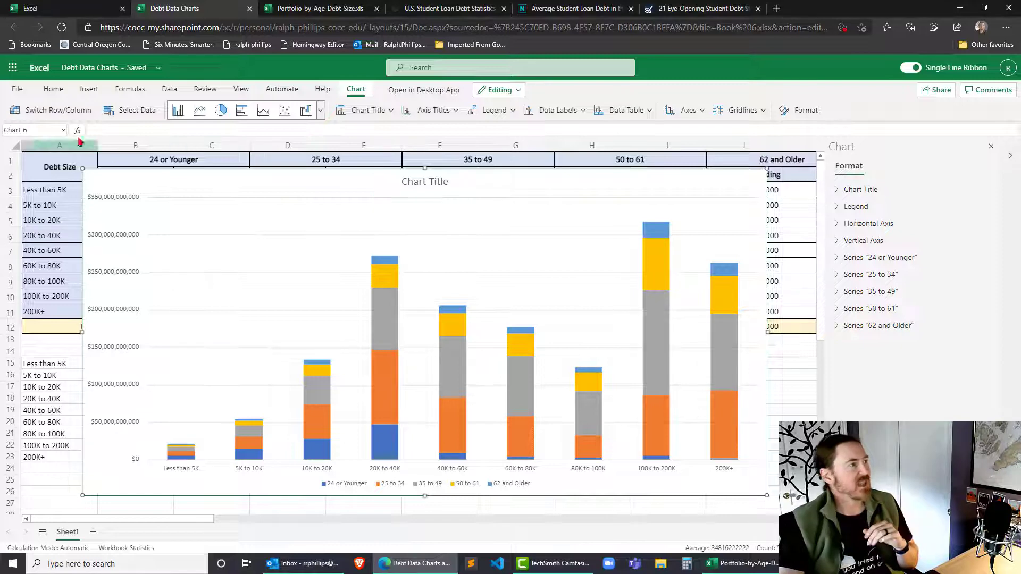
Switch rows and columns on the new dollar chart so age groups form the columns
click(57, 109)
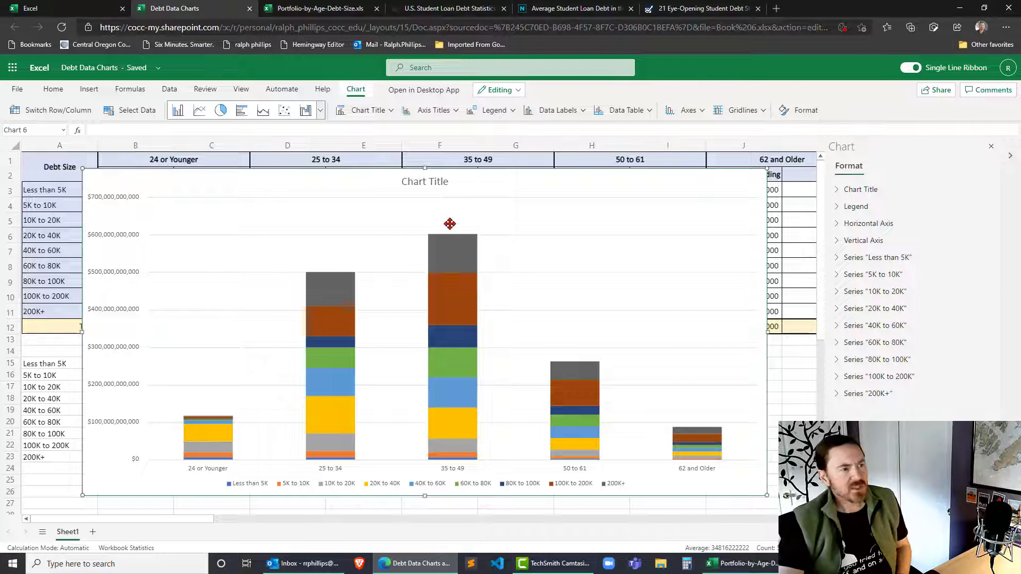
mouse_move(126, 243)
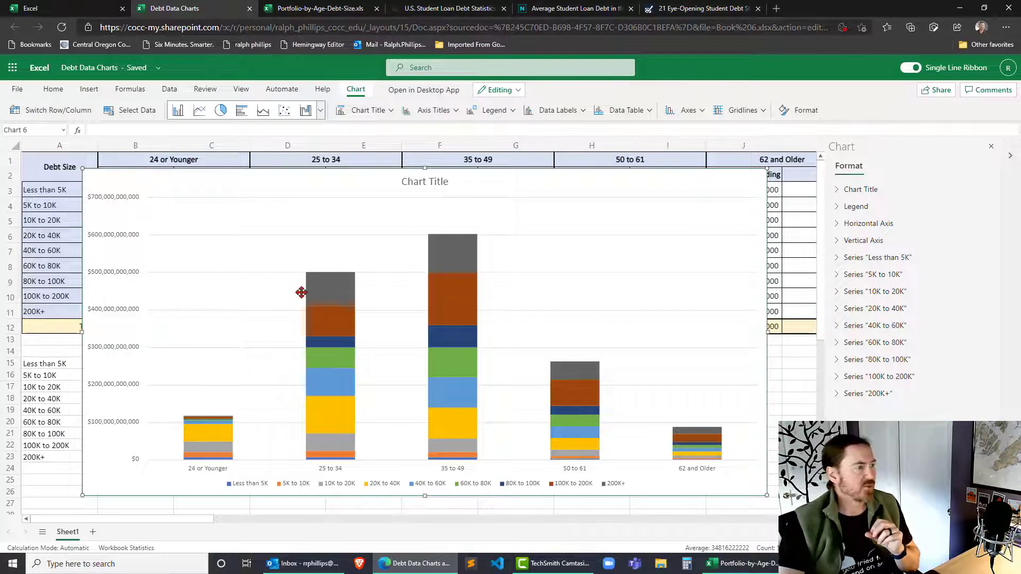
mouse_move(484, 302)
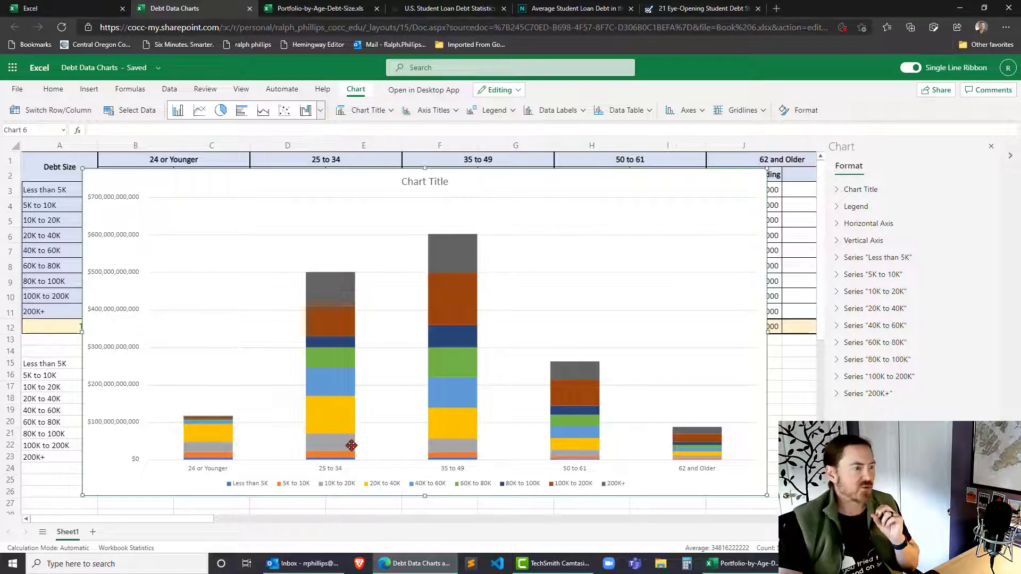
mouse_move(338, 427)
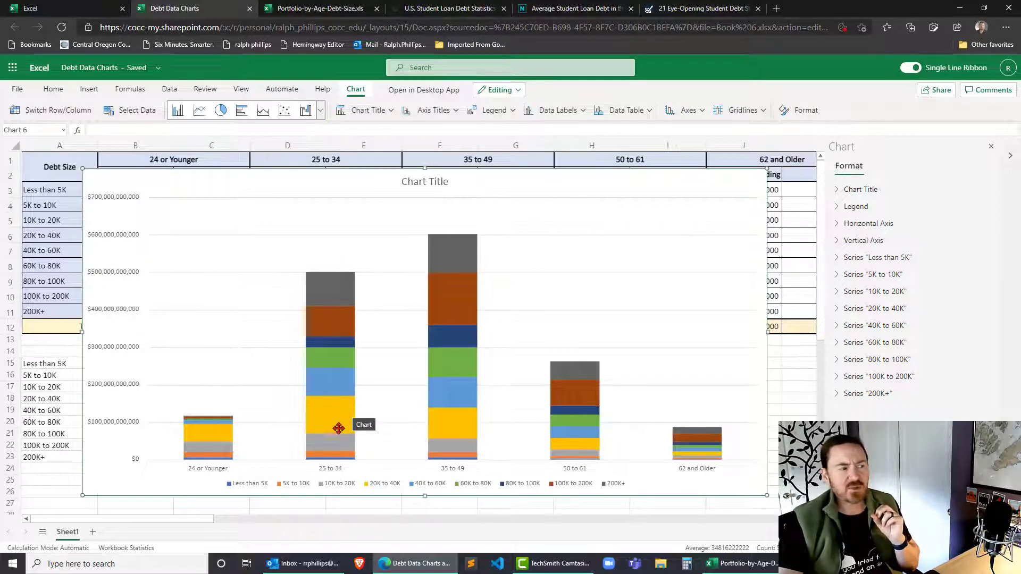
mouse_move(328, 305)
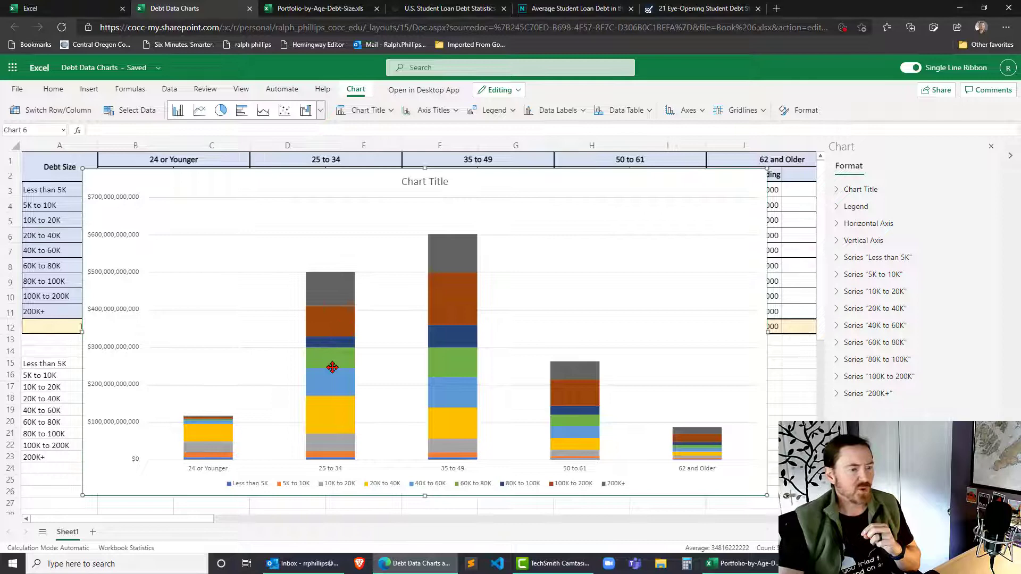
mouse_move(334, 368)
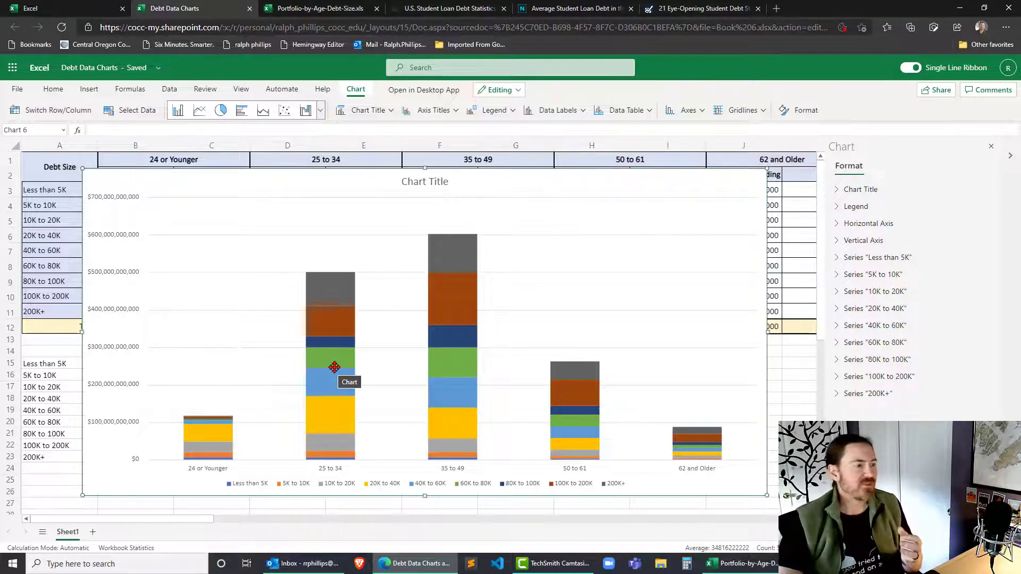
mouse_move(332, 294)
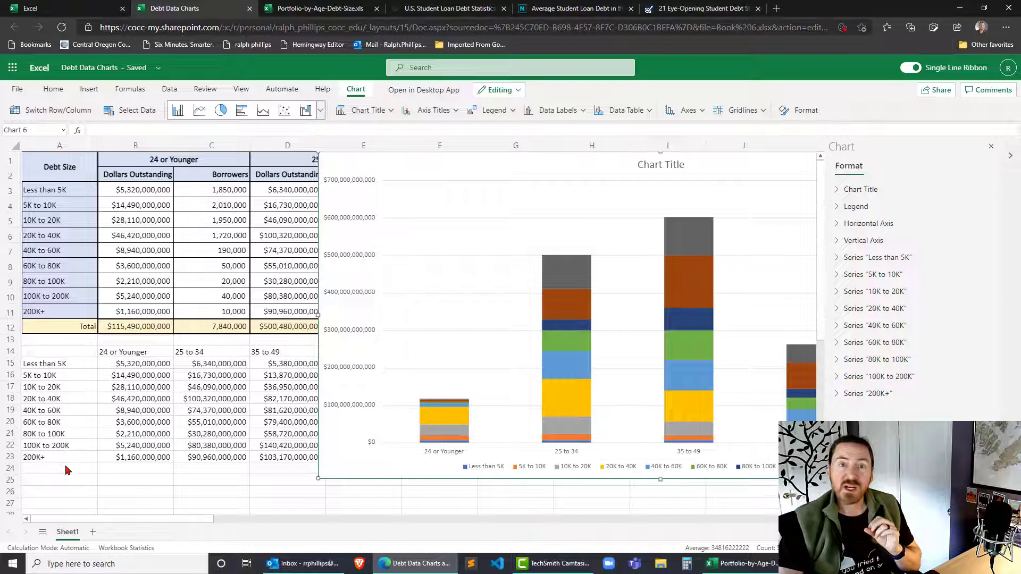
mouse_move(65, 374)
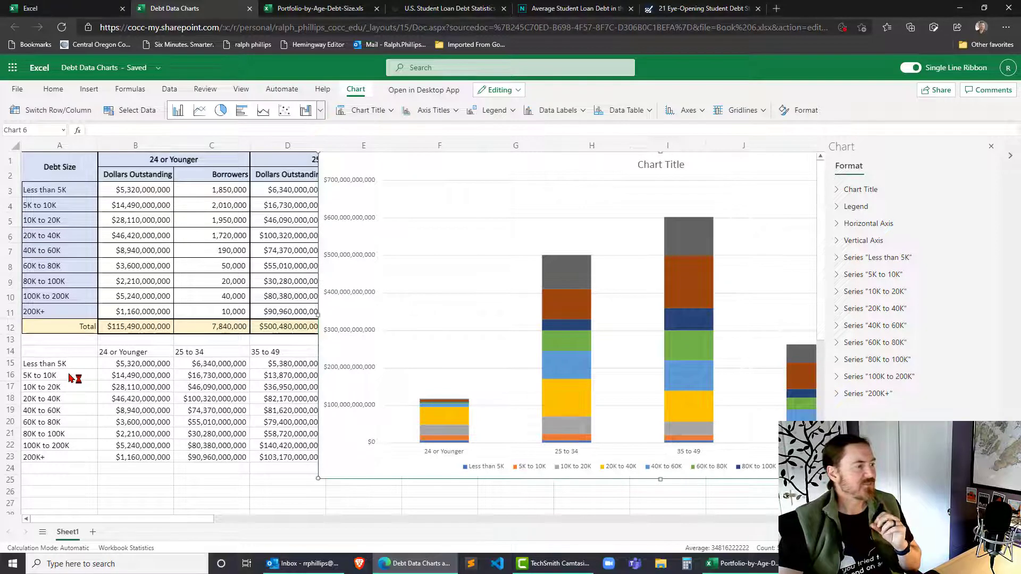
mouse_move(72, 392)
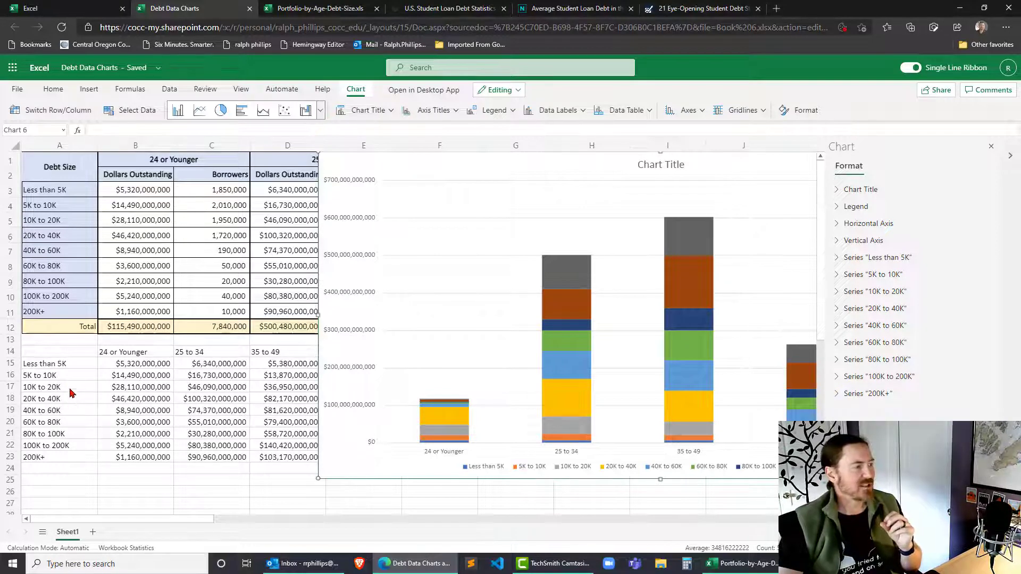
mouse_move(73, 405)
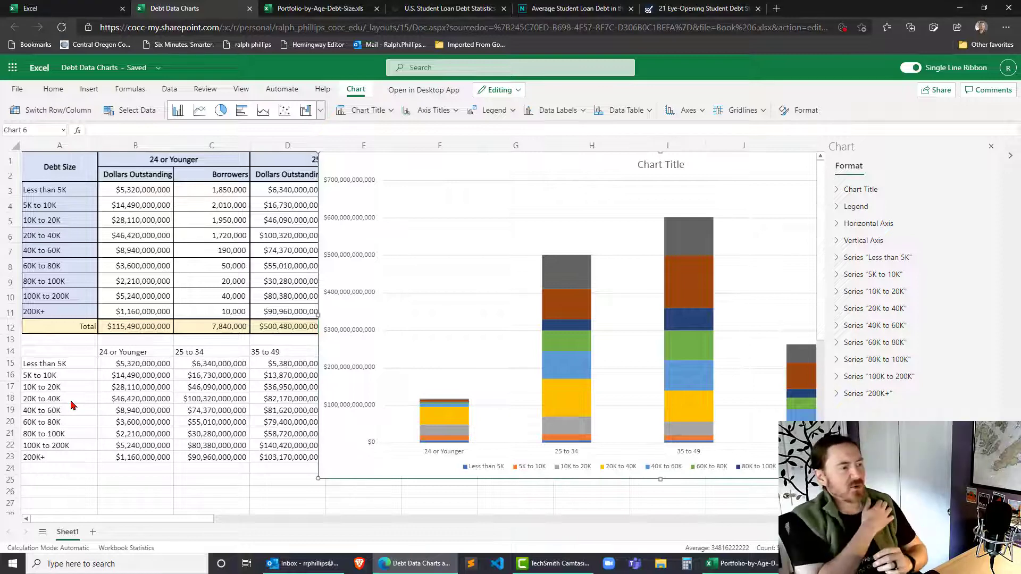
mouse_move(232, 404)
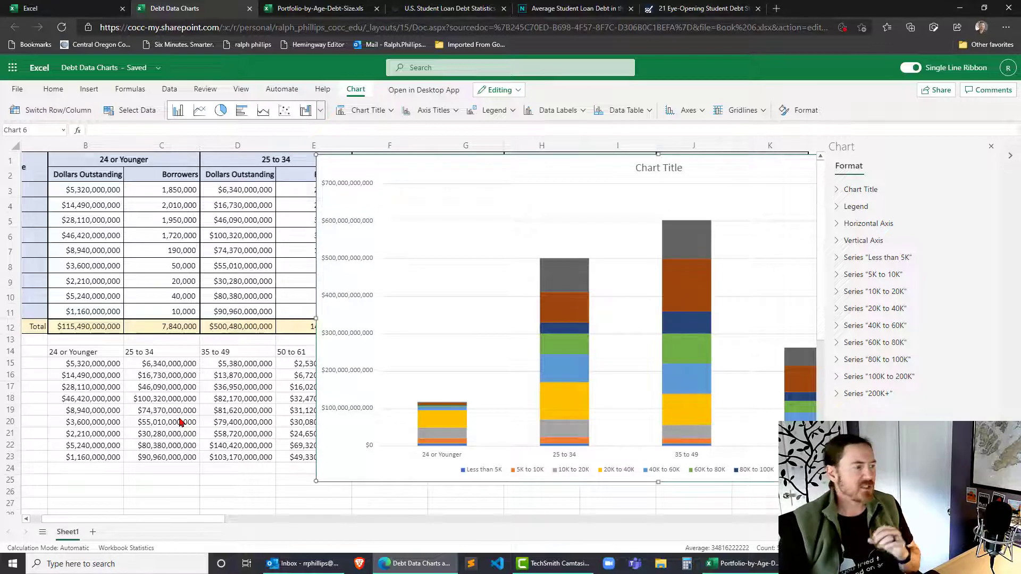
mouse_move(518, 189)
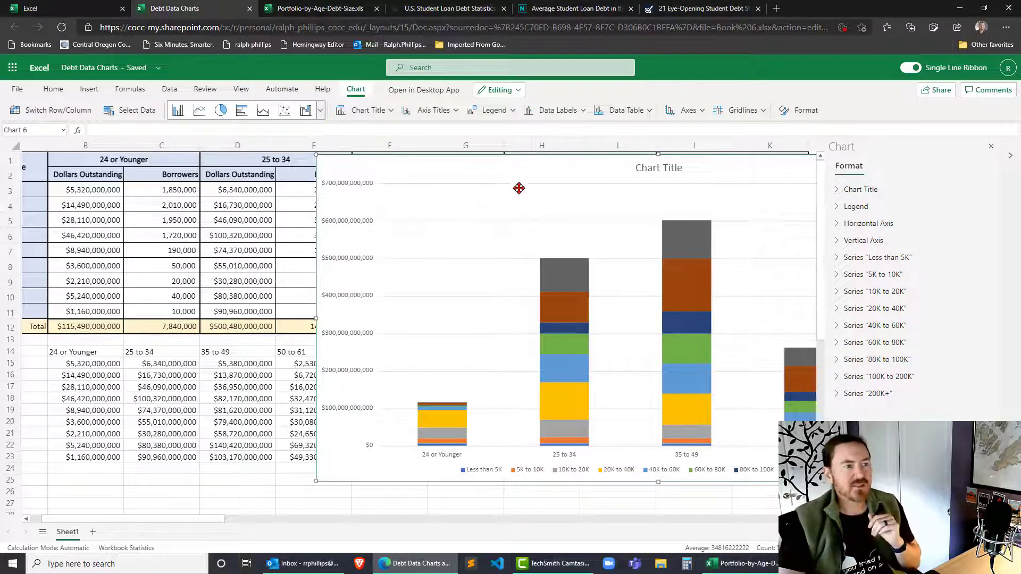